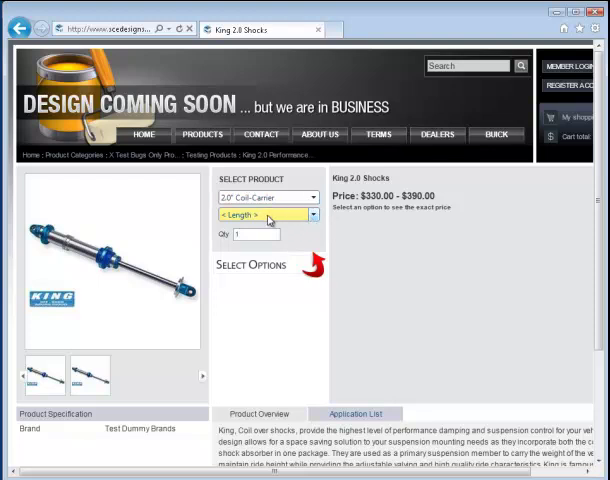
{"action": "mouse_move", "coordinate": [304, 228]}
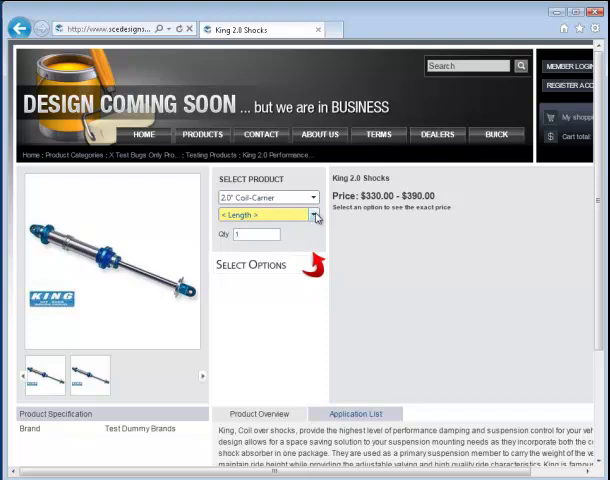
- Review the Shock option's choices, previewing the 2.0" Coil-Carrier and Coilover Remote Reservoir images
{"action": "left_click", "coordinate": [314, 214]}
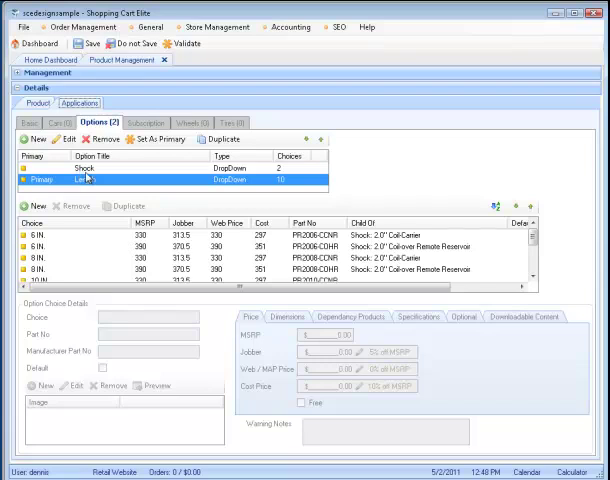
{"action": "left_click", "coordinate": [80, 176]}
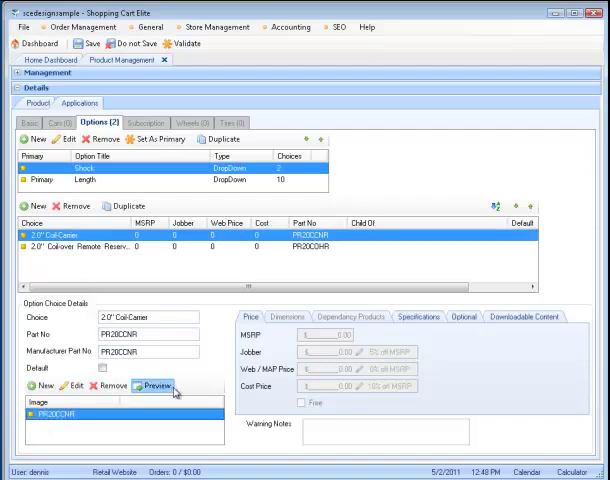
{"action": "left_click", "coordinate": [150, 384]}
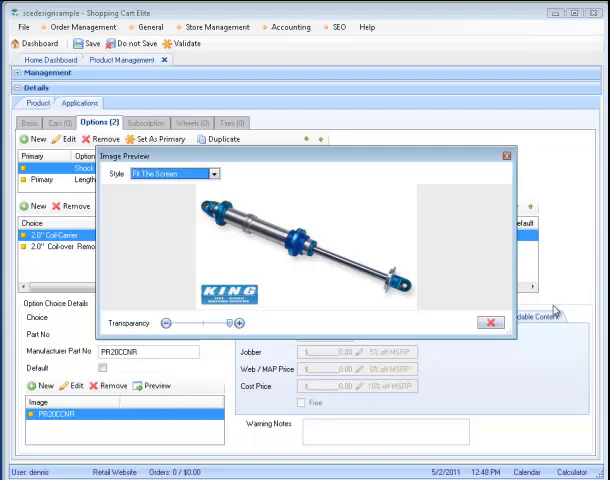
{"action": "left_click", "coordinate": [490, 324]}
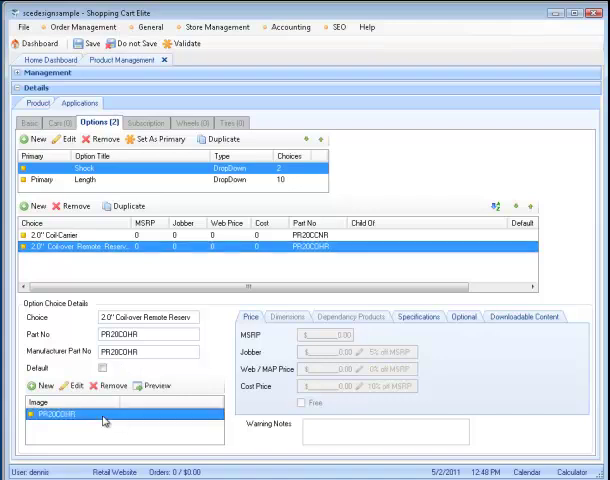
{"action": "left_click", "coordinate": [152, 388]}
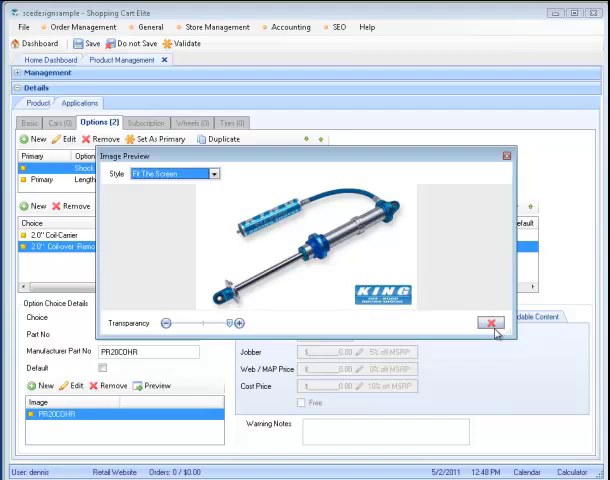
{"action": "left_click", "coordinate": [492, 324]}
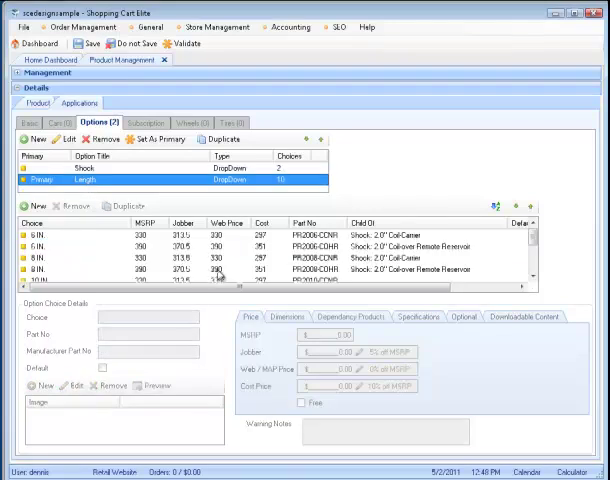
- Browse the store page's Length list from 6 IN to 14 IN with its part numbers
{"action": "scroll", "scroll_direction": "down", "scroll_amount": 3}
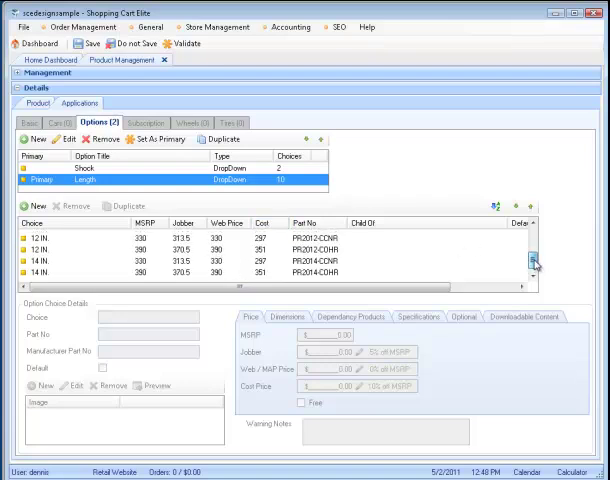
{"action": "left_click", "coordinate": [536, 264]}
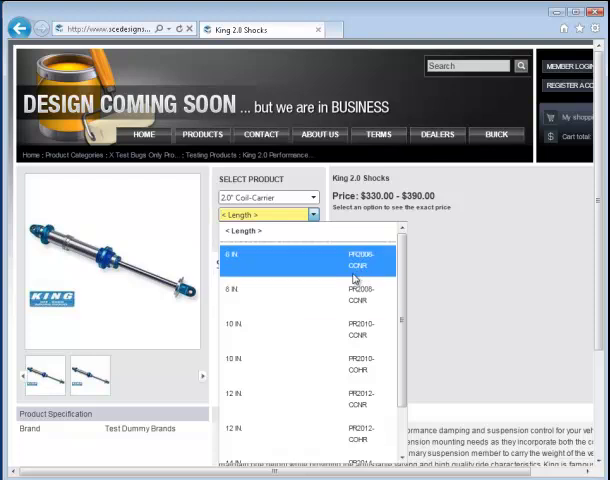
{"action": "mouse_move", "coordinate": [364, 280]}
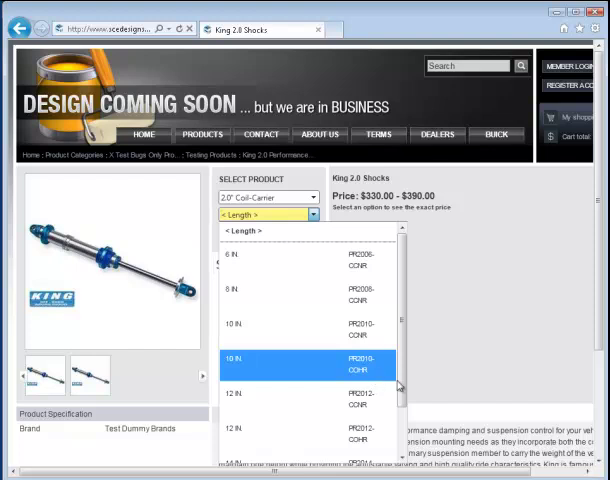
{"action": "scroll", "scroll_direction": "down", "scroll_amount": 3}
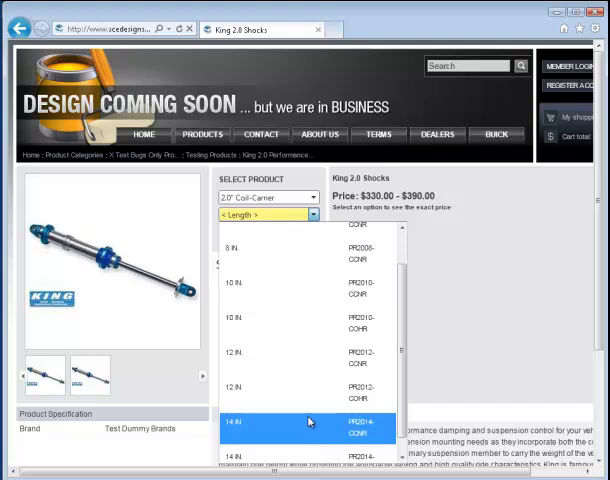
{"action": "scroll", "scroll_direction": "up", "scroll_amount": 3}
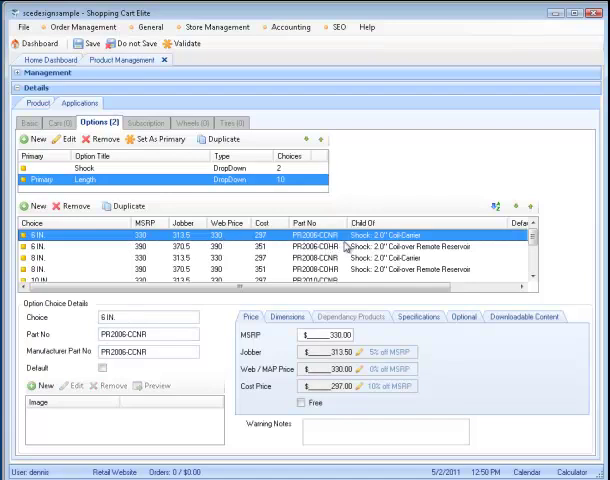
{"action": "left_click", "coordinate": [90, 168]}
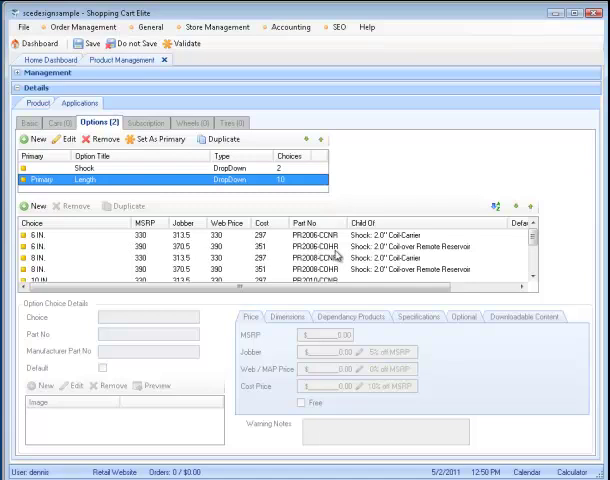
{"action": "left_click", "coordinate": [150, 172]}
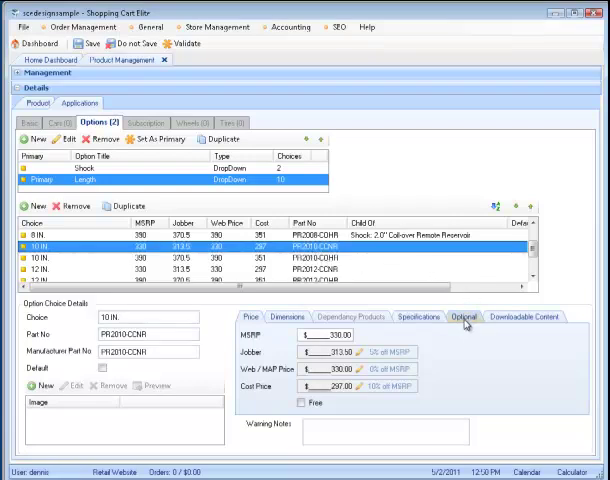
- Make Shock: 2.0" Coil Carrier the parent of the 10 IN length choice (PR2010COVR)
{"action": "left_click", "coordinate": [464, 316]}
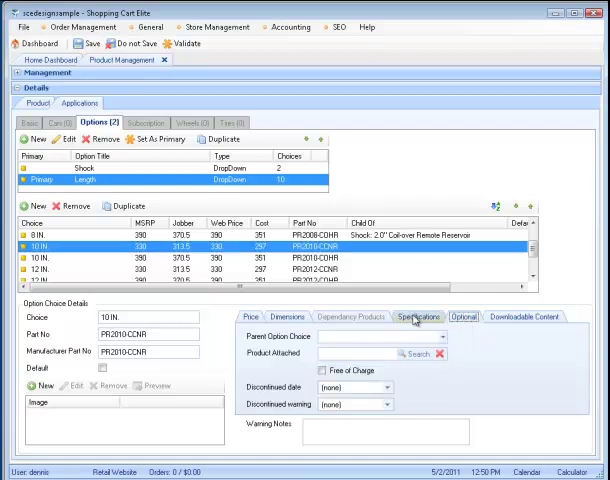
{"action": "left_click", "coordinate": [446, 336]}
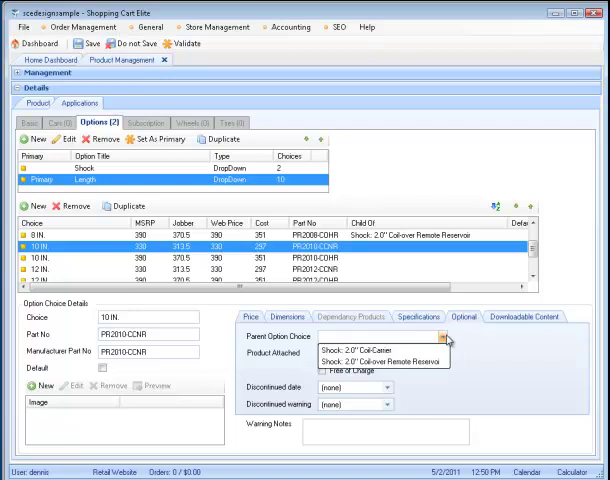
{"action": "mouse_move", "coordinate": [338, 260]}
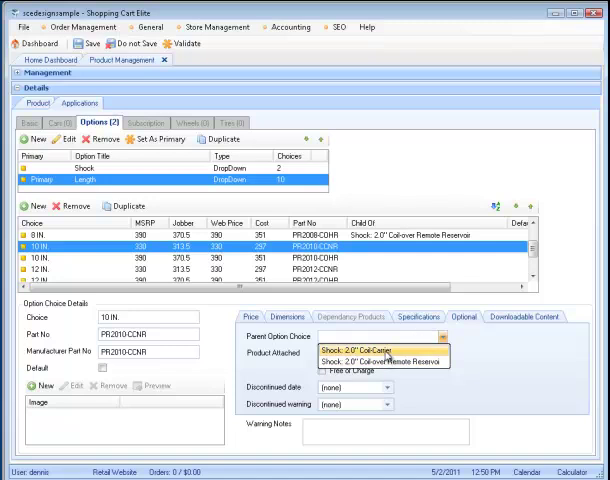
{"action": "left_click", "coordinate": [348, 352]}
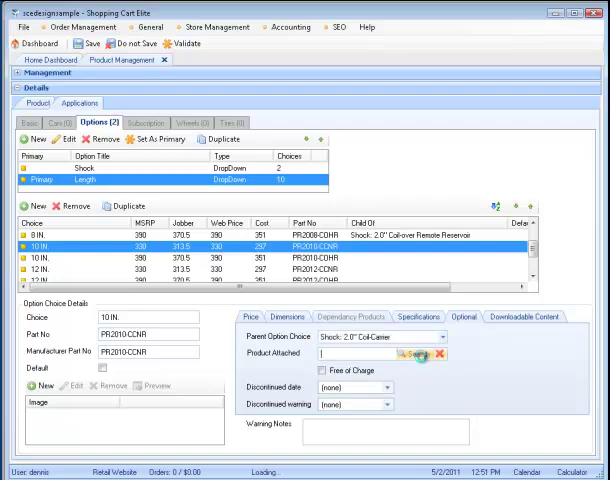
- Search for king 2.0 and attach the King 2.0 Shocks product to the length choice
{"action": "left_click", "coordinate": [408, 352]}
{"action": "type", "text": "king 2.0"}
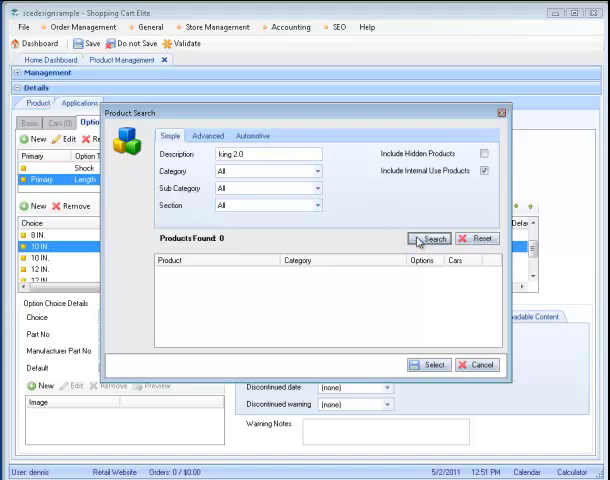
{"action": "left_click", "coordinate": [428, 238]}
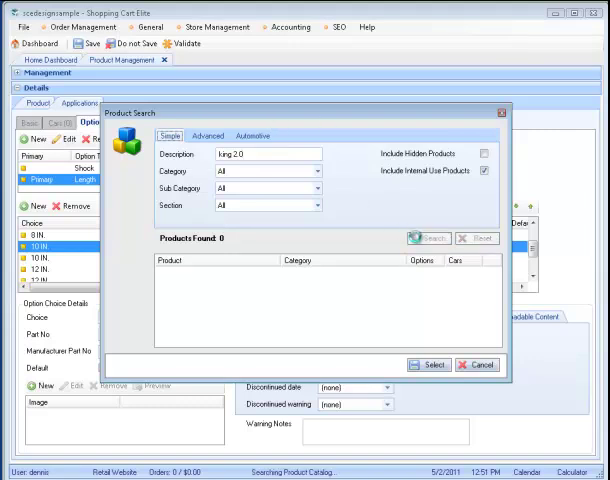
{"action": "left_click", "coordinate": [428, 238]}
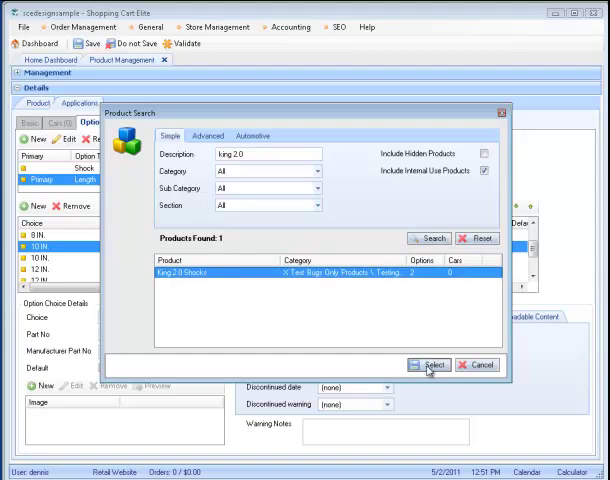
{"action": "left_click", "coordinate": [432, 364]}
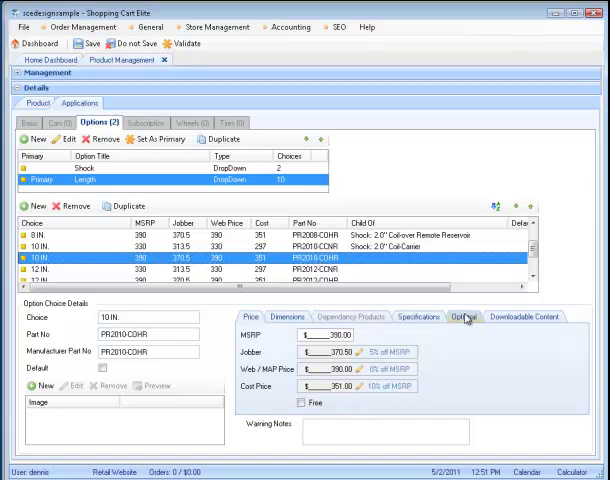
- Save the product's option setup and acknowledge the awaiting-publishing message
{"action": "left_click", "coordinate": [466, 316]}
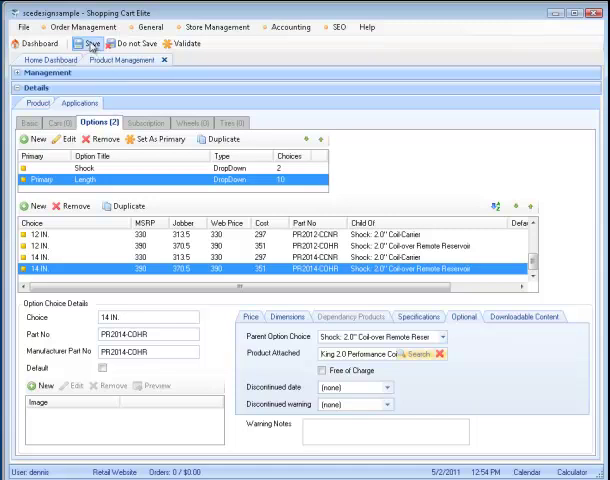
{"action": "left_click", "coordinate": [90, 44]}
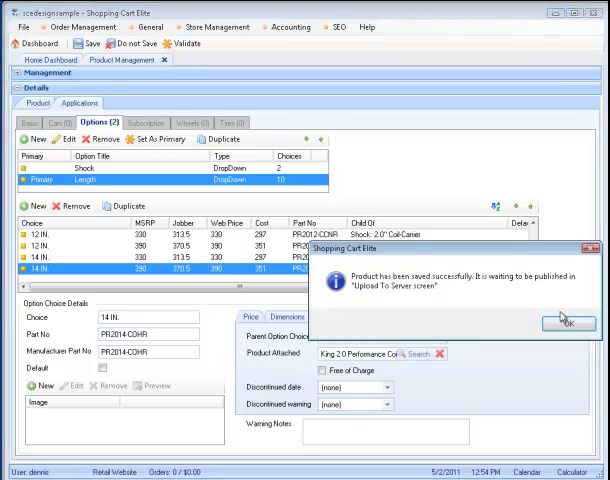
{"action": "left_click", "coordinate": [568, 322]}
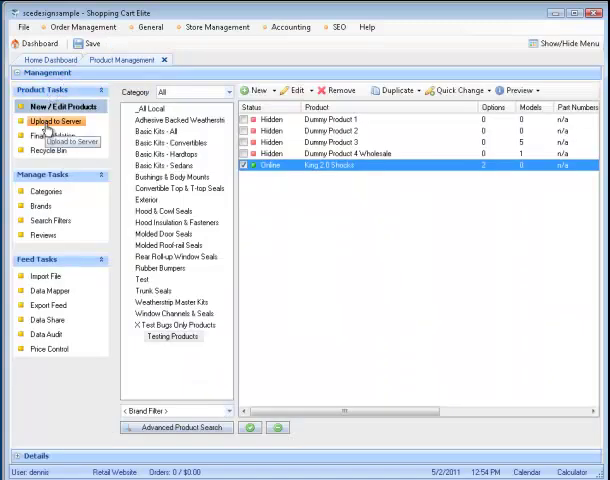
- Upload the pending King 2.0 Shocks product to the server and confirm success
{"action": "left_click", "coordinate": [52, 106]}
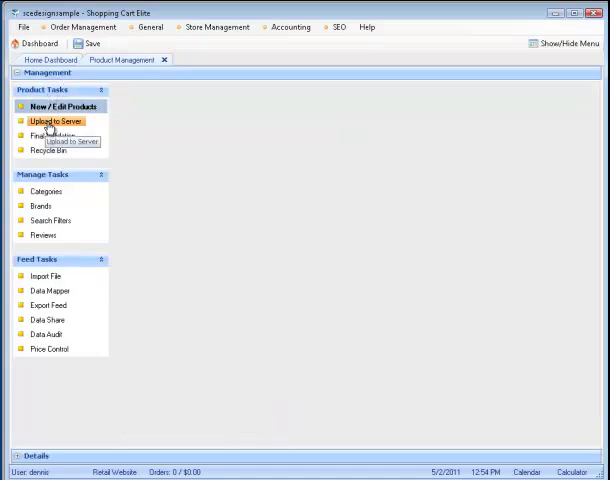
{"action": "left_click", "coordinate": [56, 120]}
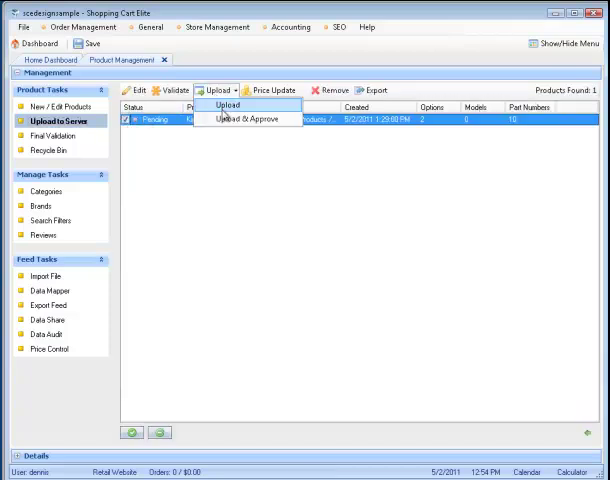
{"action": "left_click", "coordinate": [228, 104]}
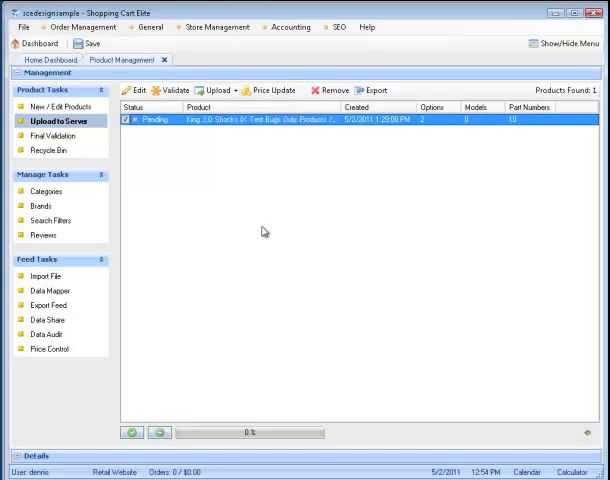
{"action": "left_click", "coordinate": [212, 90]}
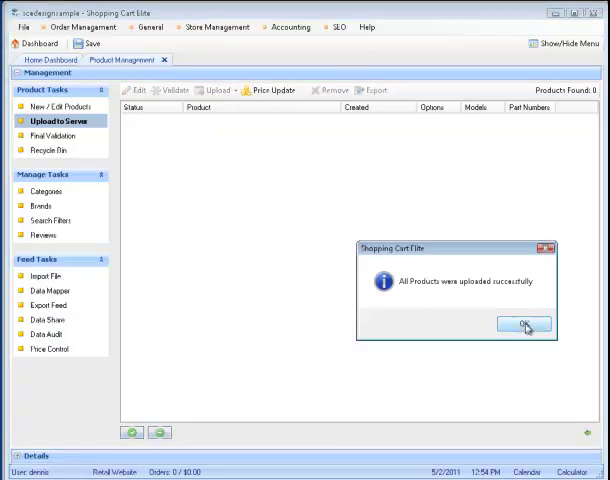
{"action": "left_click", "coordinate": [520, 324]}
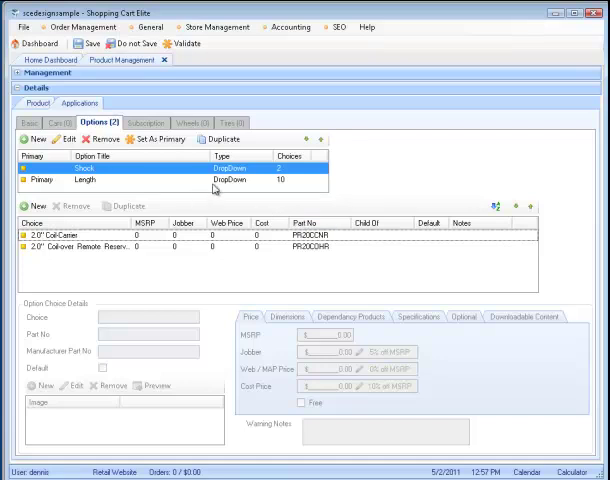
{"action": "mouse_move", "coordinate": [260, 188]}
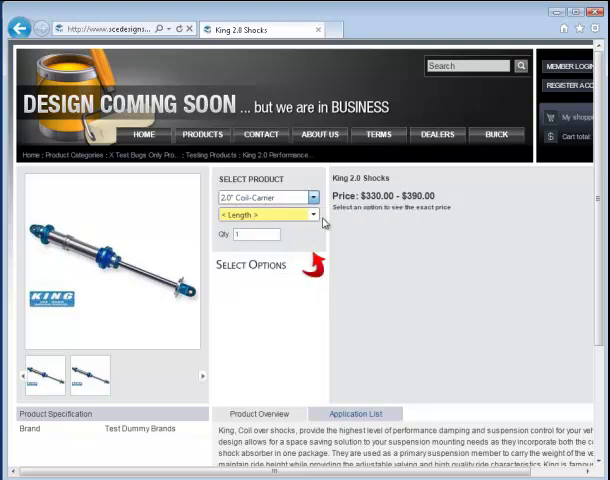
- Pick the 2.0" Coilover Remote Reservoir shock and expand its Length choices with part numbers
{"action": "left_click", "coordinate": [312, 216]}
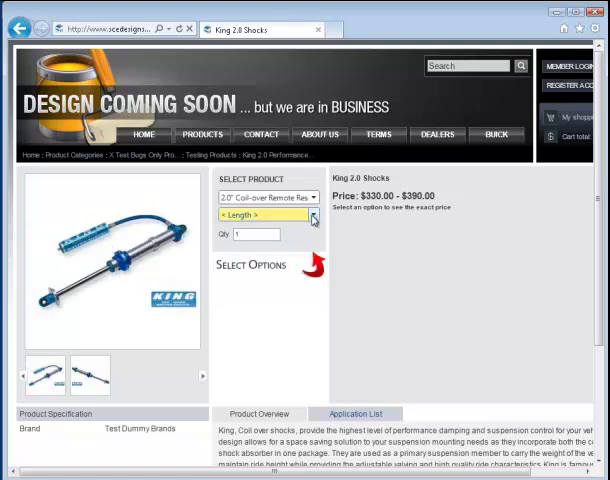
{"action": "left_click", "coordinate": [312, 216]}
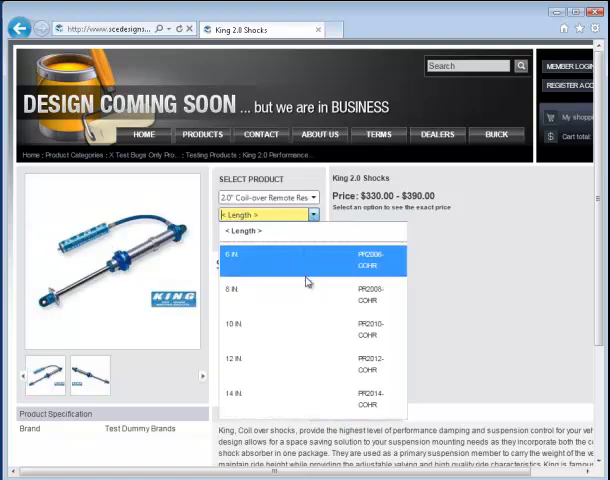